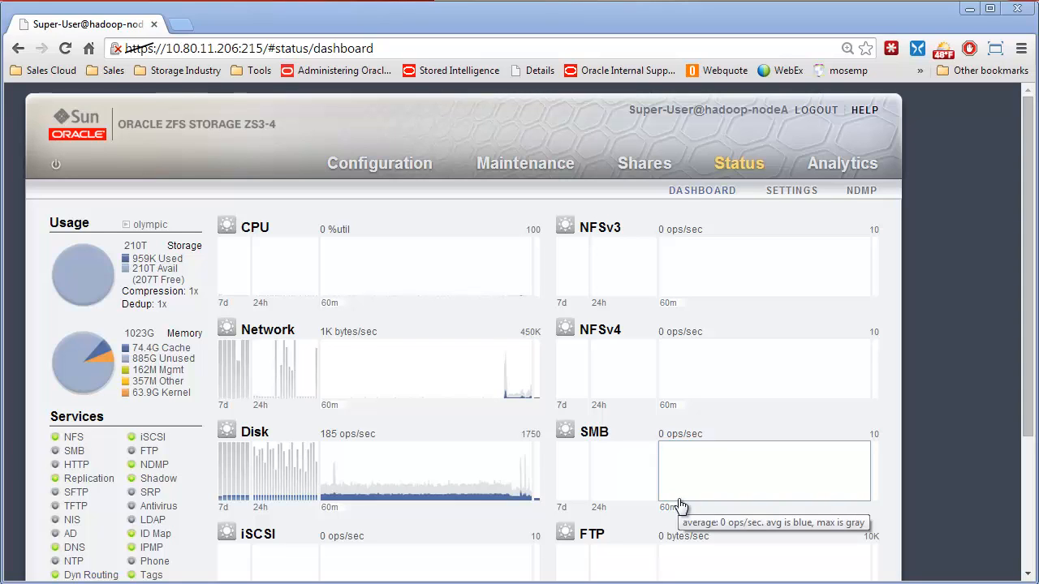
{"action": "mouse_move", "coordinate": [331, 428]}
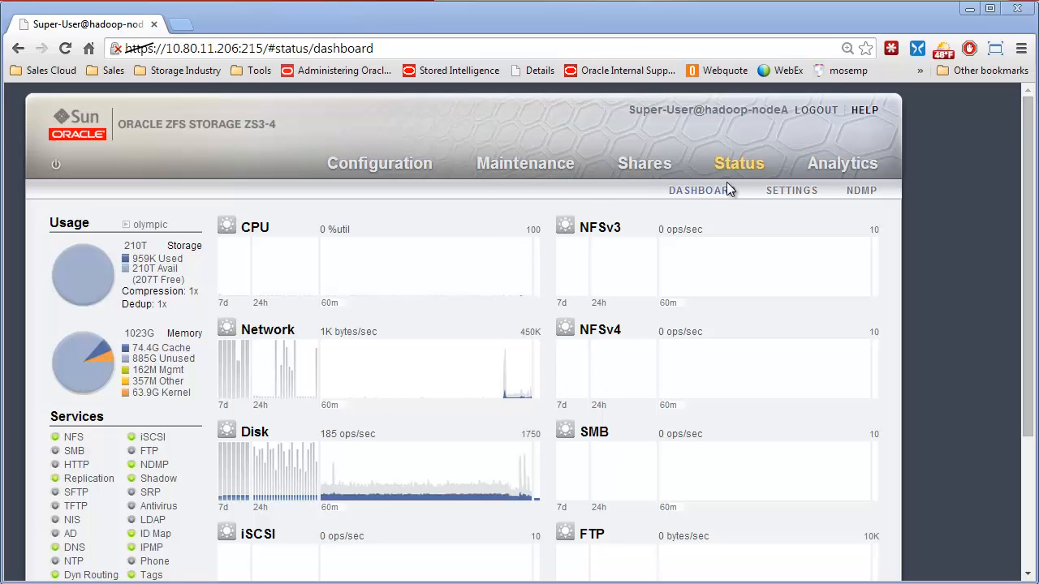
{"action": "mouse_move", "coordinate": [403, 175]}
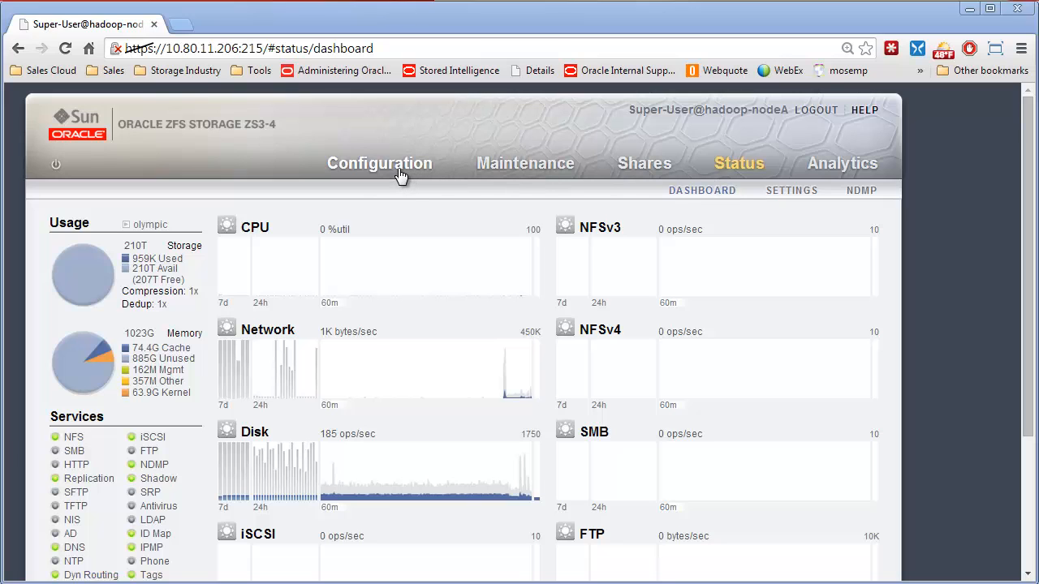
- Go to Configuration > Storage to view the online mirrored pool hadoop-nodeA:olympic
{"action": "left_click", "coordinate": [379, 163]}
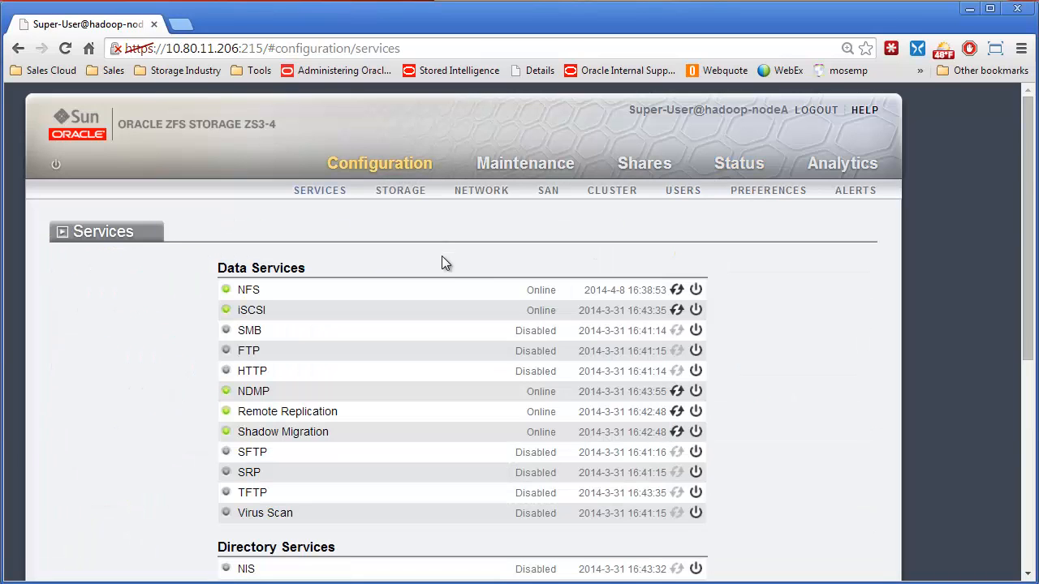
{"action": "mouse_move", "coordinate": [458, 217]}
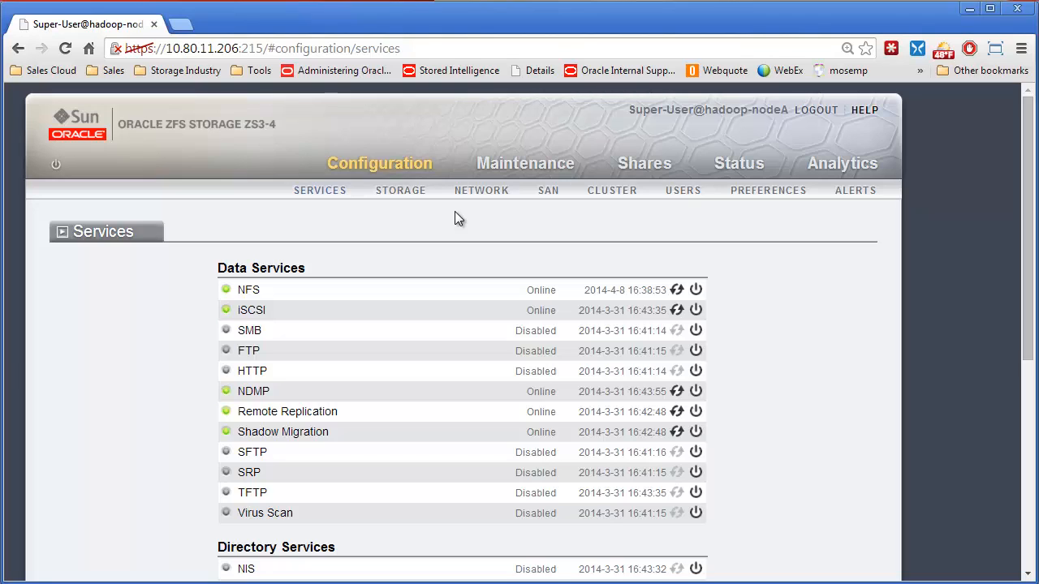
{"action": "mouse_move", "coordinate": [451, 227]}
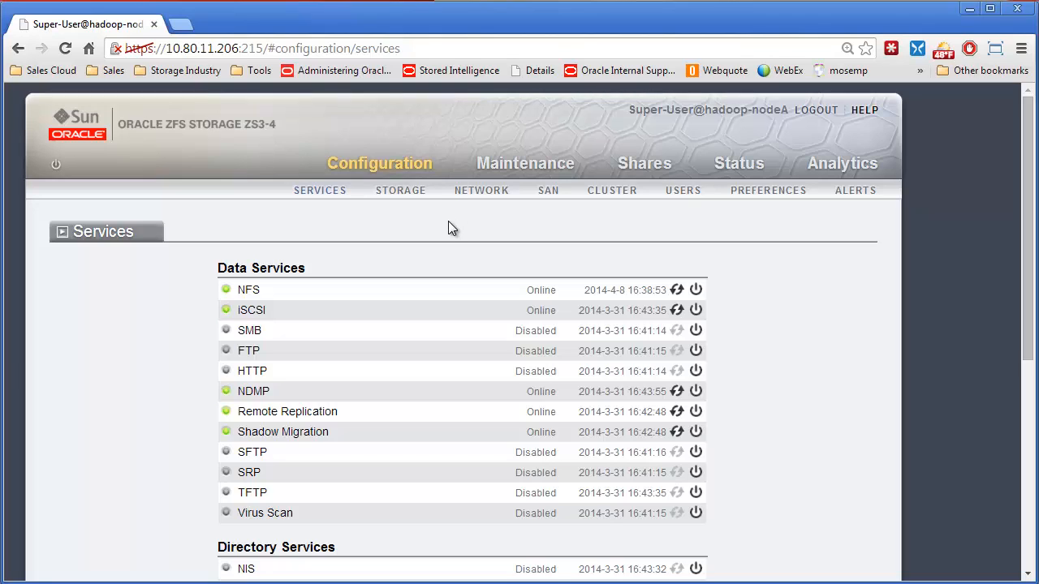
{"action": "mouse_move", "coordinate": [391, 210]}
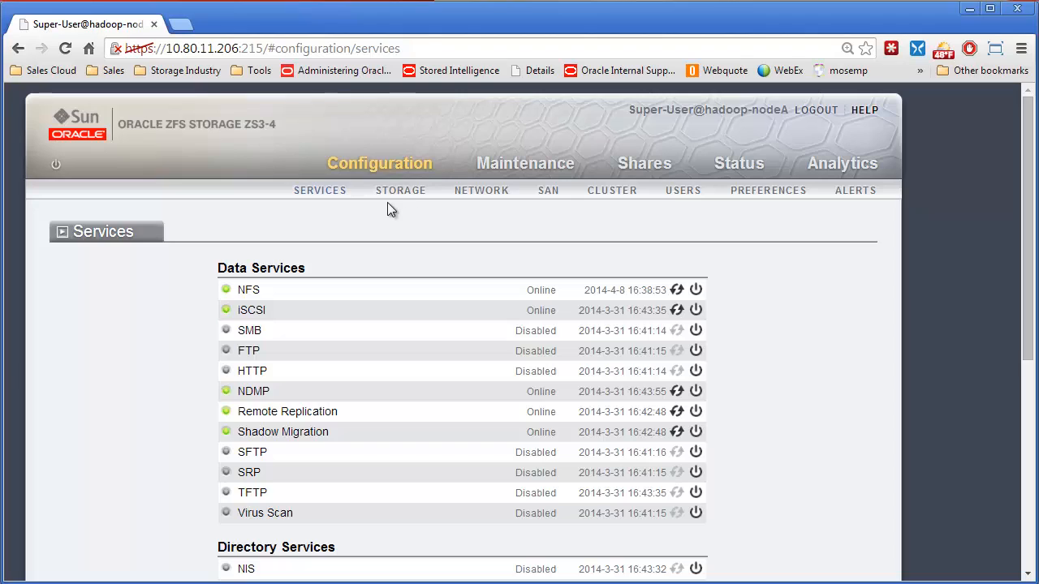
{"action": "mouse_move", "coordinate": [402, 197]}
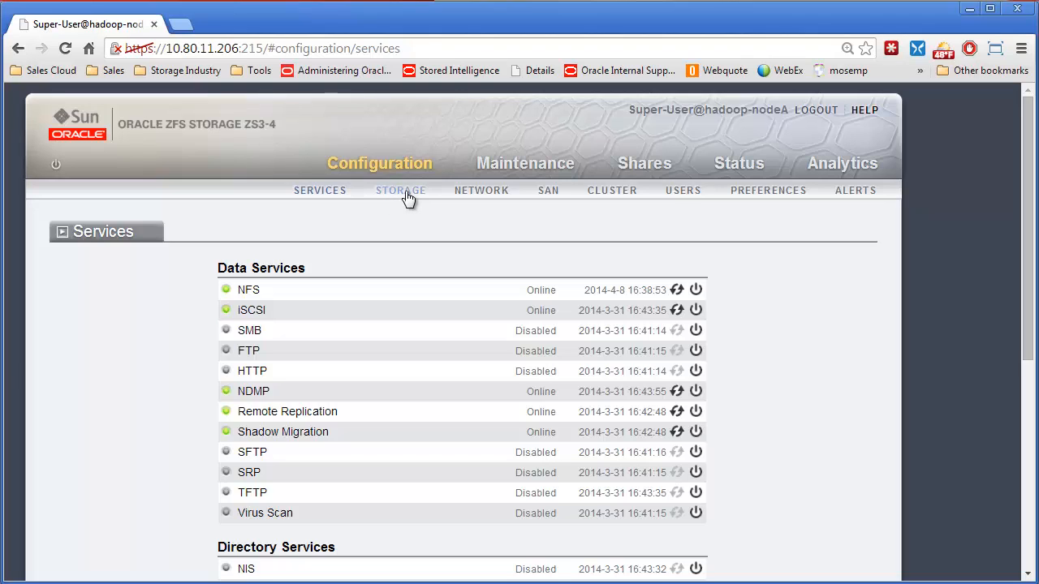
{"action": "left_click", "coordinate": [401, 190]}
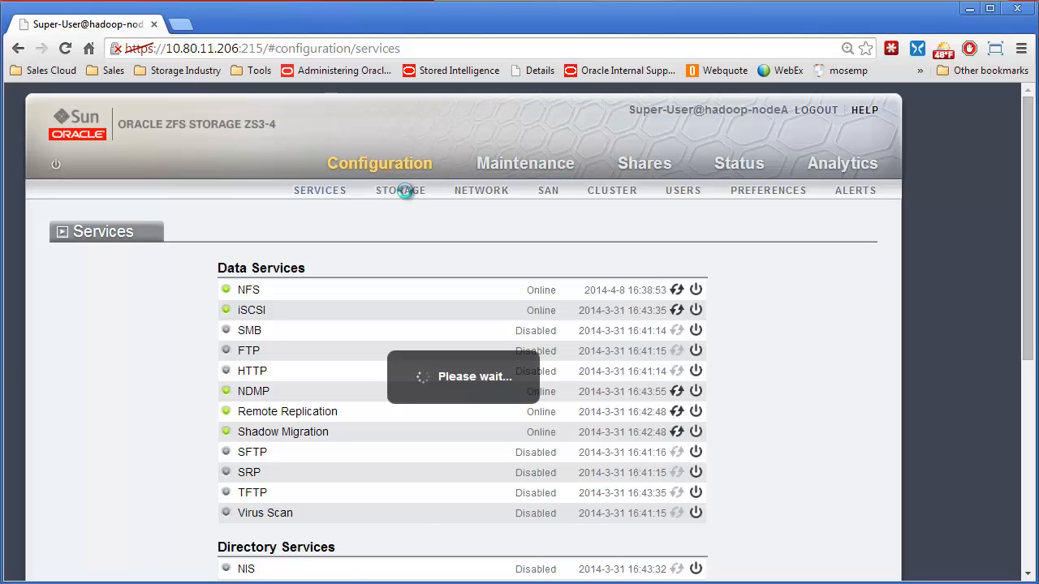
{"action": "left_click", "coordinate": [400, 190]}
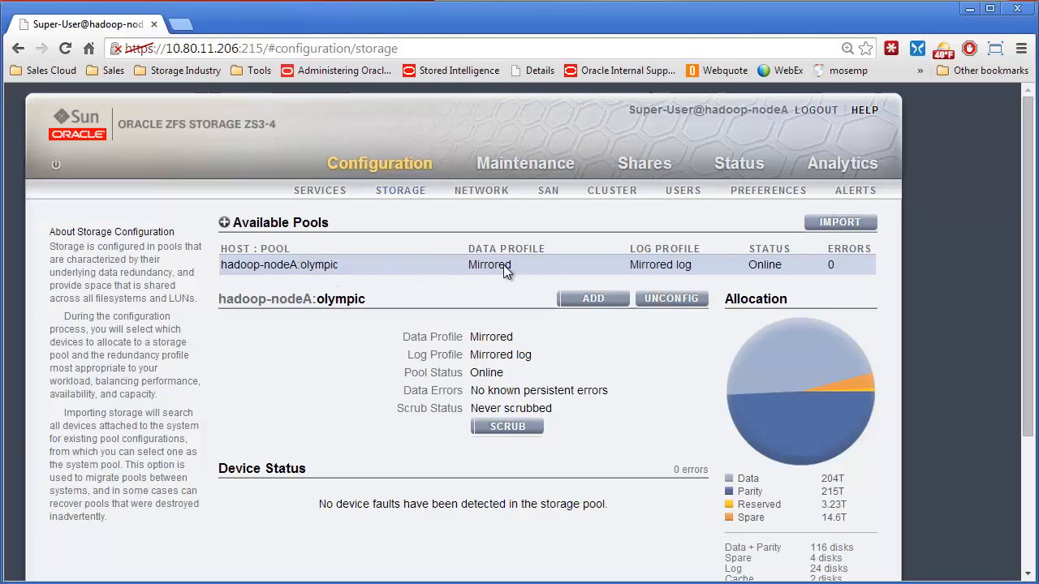
{"action": "mouse_move", "coordinate": [669, 302]}
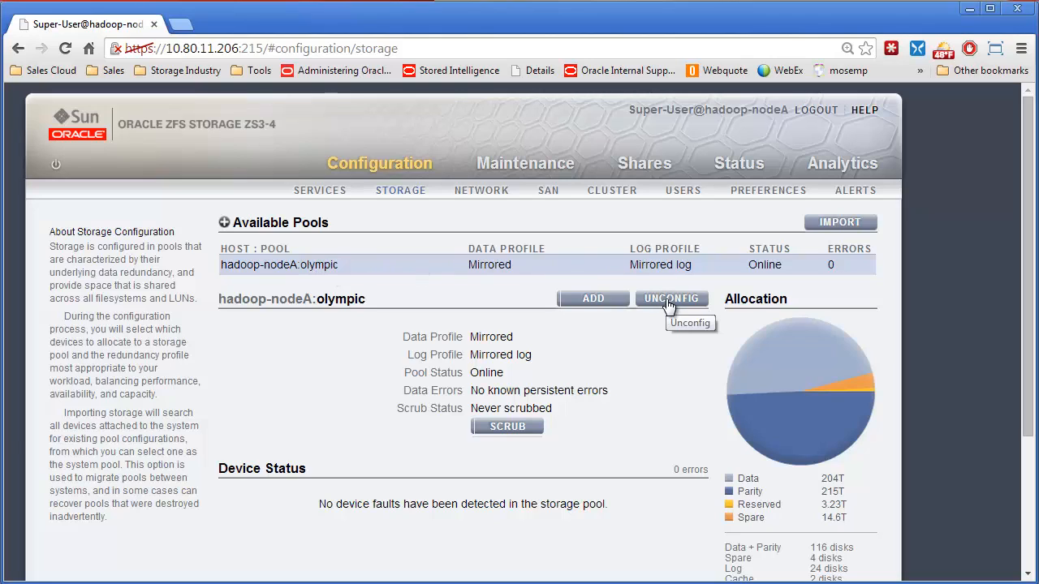
{"action": "mouse_move", "coordinate": [685, 284]}
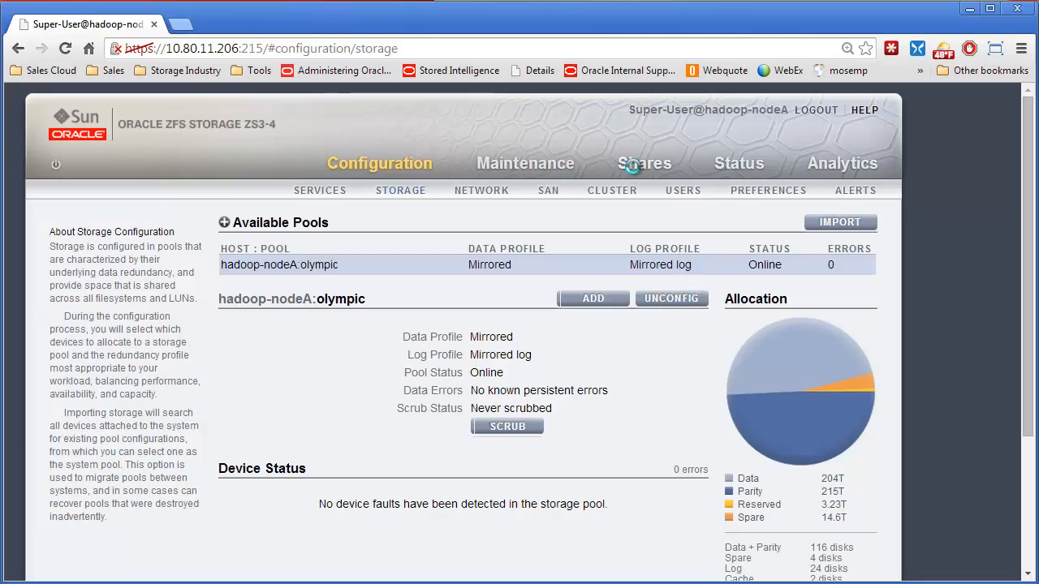
{"action": "left_click", "coordinate": [644, 163]}
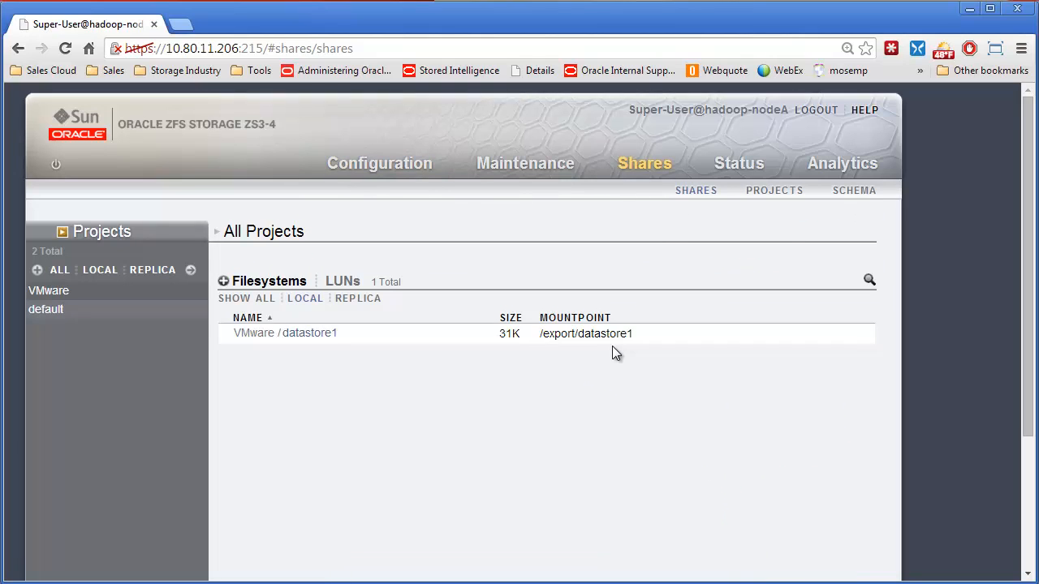
{"action": "mouse_move", "coordinate": [471, 348]}
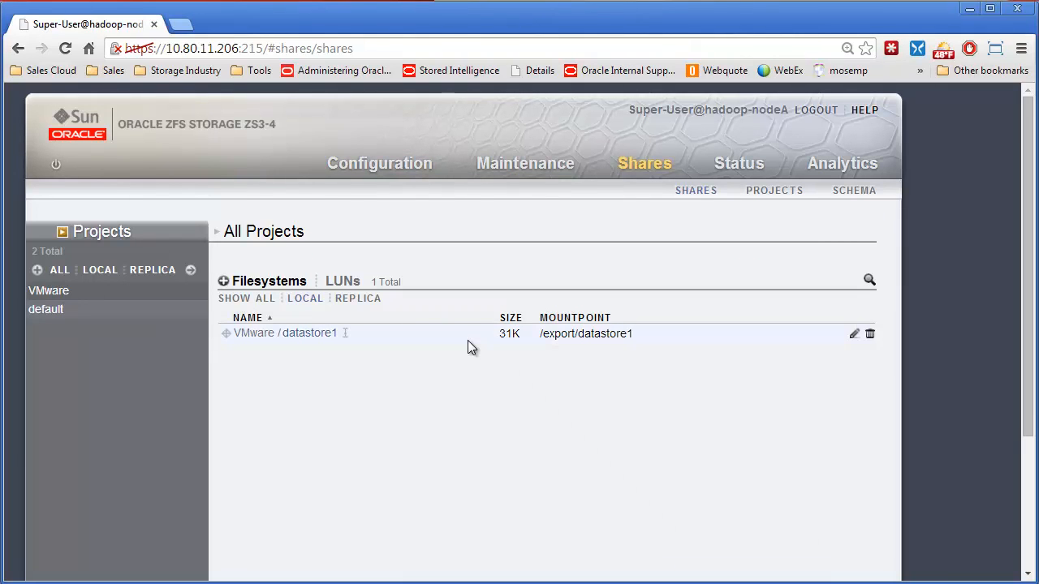
{"action": "mouse_move", "coordinate": [413, 347]}
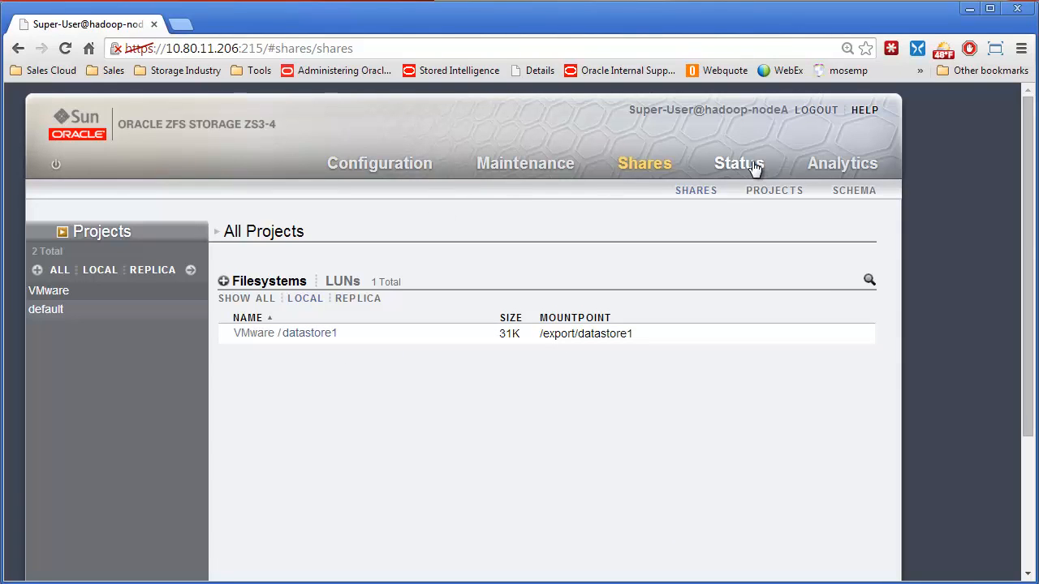
{"action": "left_click", "coordinate": [738, 164]}
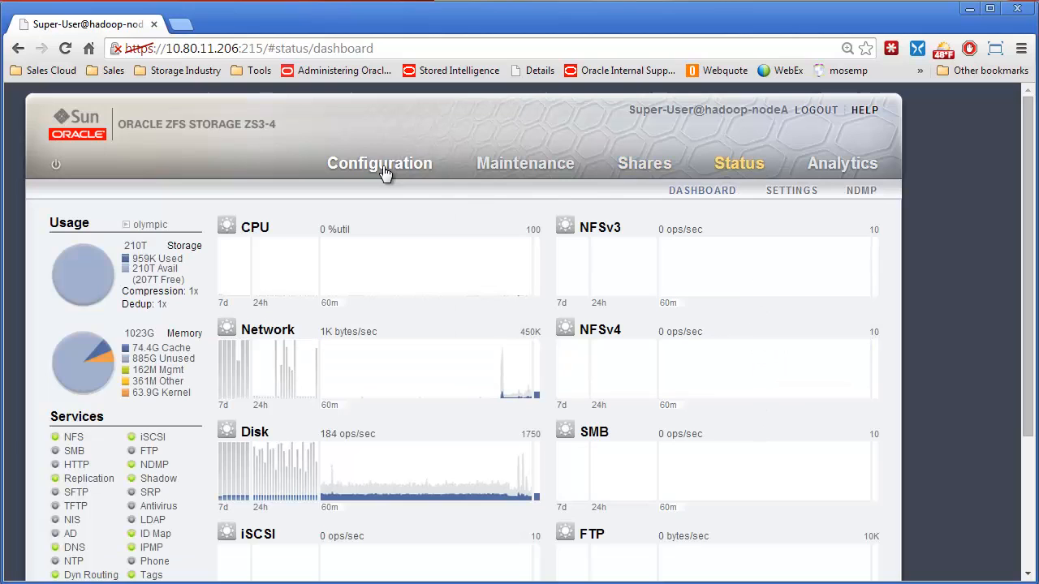
{"action": "left_click", "coordinate": [379, 163]}
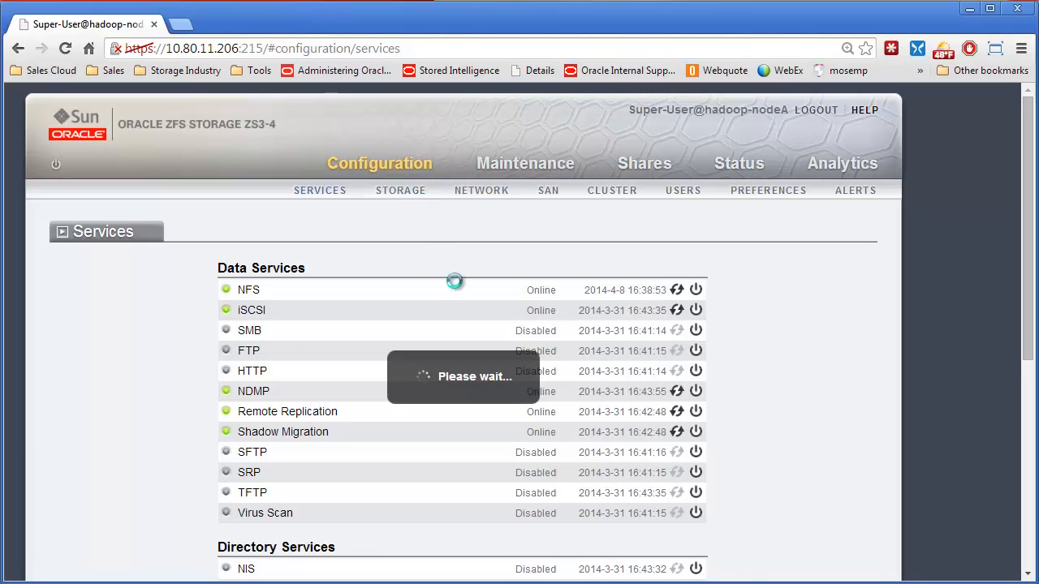
{"action": "left_click", "coordinate": [401, 190]}
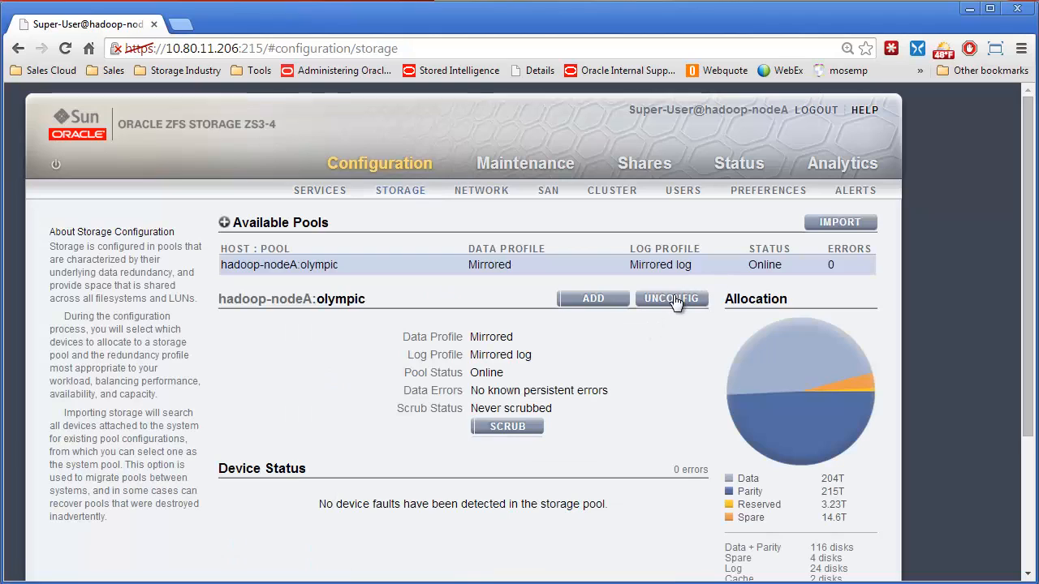
- Unconfigure pool olympic, reviewing the filesystem-removal and import-undo warnings
{"action": "left_click", "coordinate": [672, 299]}
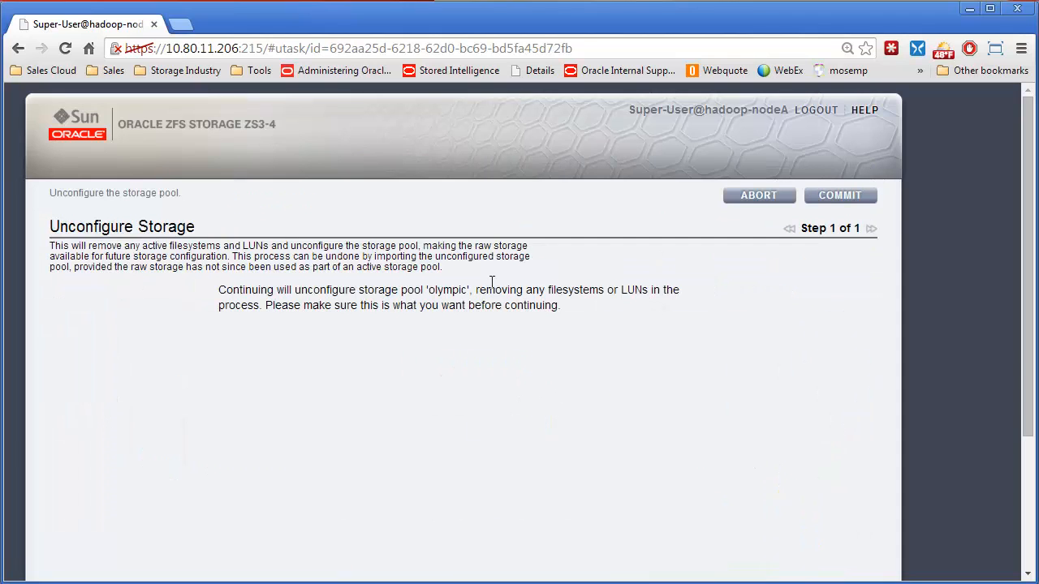
{"action": "left_click_drag", "start_coordinate": [276, 290], "coordinate": [445, 290]}
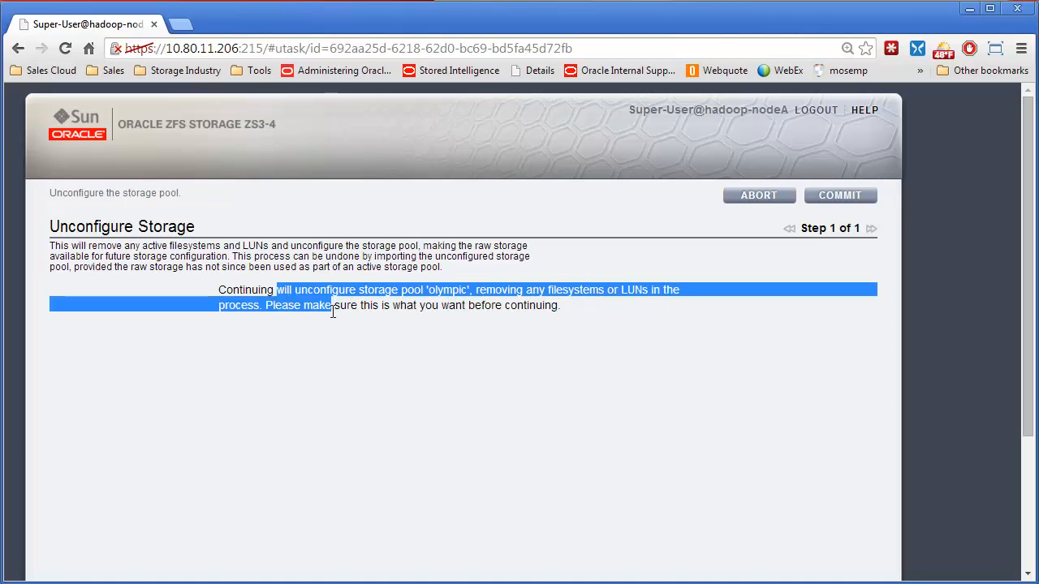
{"action": "left_click", "coordinate": [504, 340]}
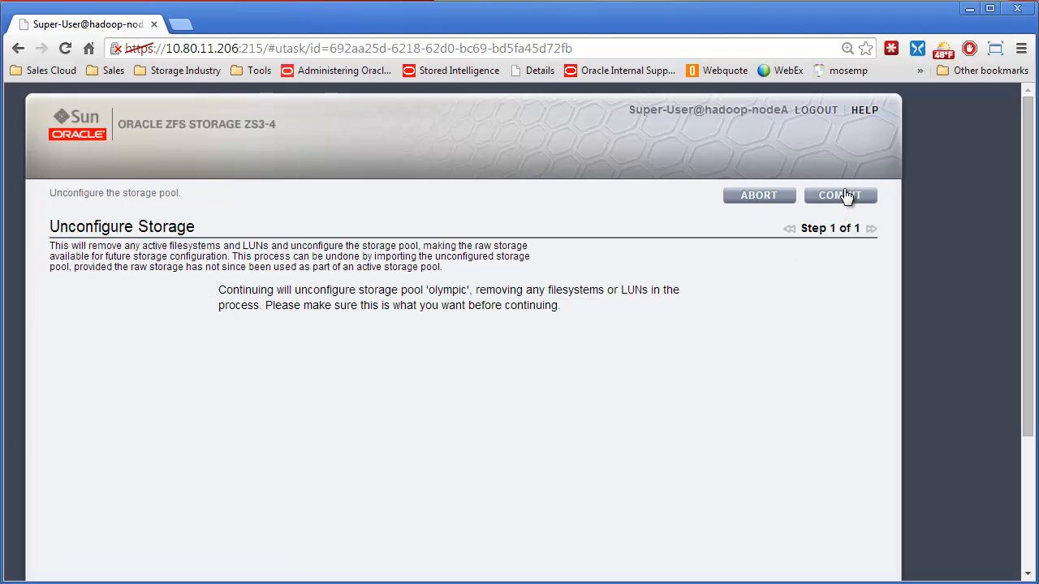
{"action": "mouse_move", "coordinate": [846, 197]}
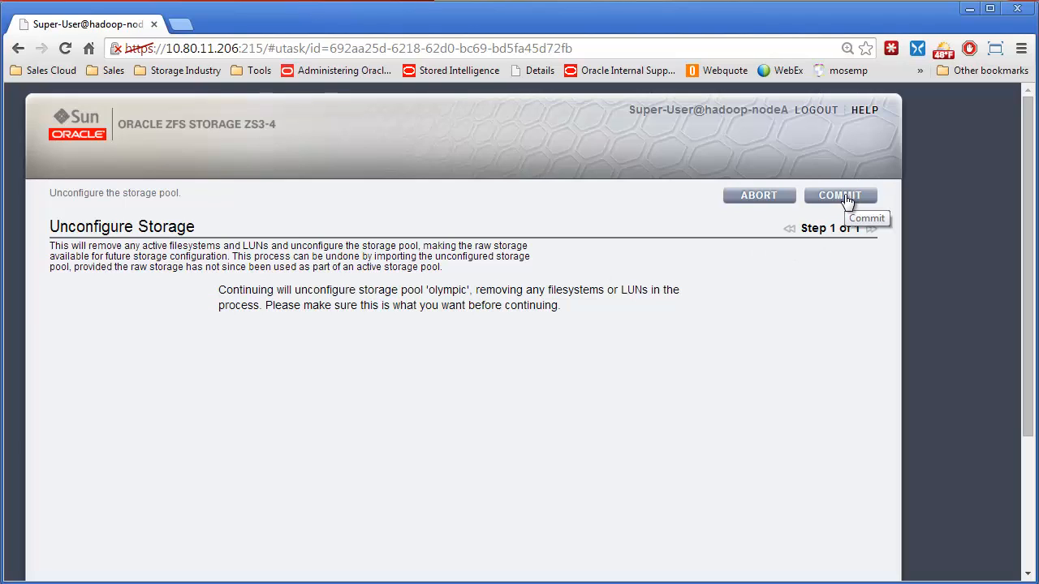
{"action": "mouse_move", "coordinate": [235, 266]}
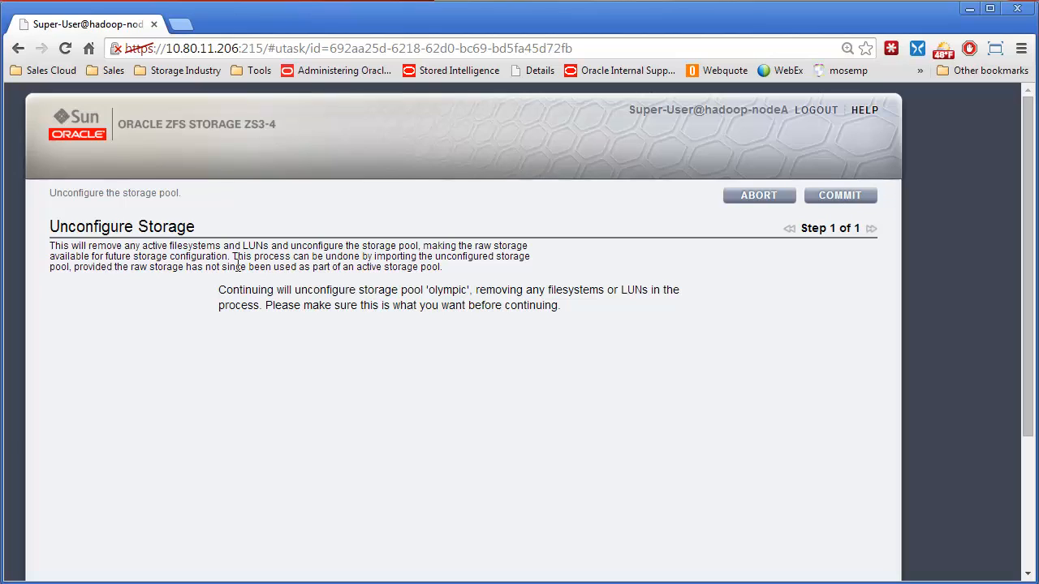
{"action": "left_click_drag", "start_coordinate": [233, 256], "coordinate": [445, 256]}
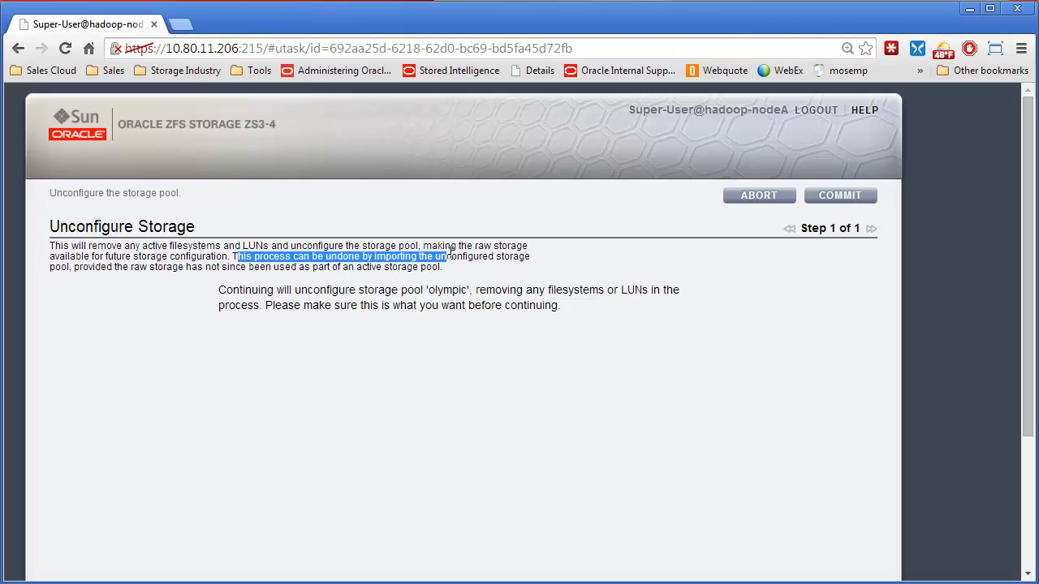
{"action": "left_click", "coordinate": [839, 195]}
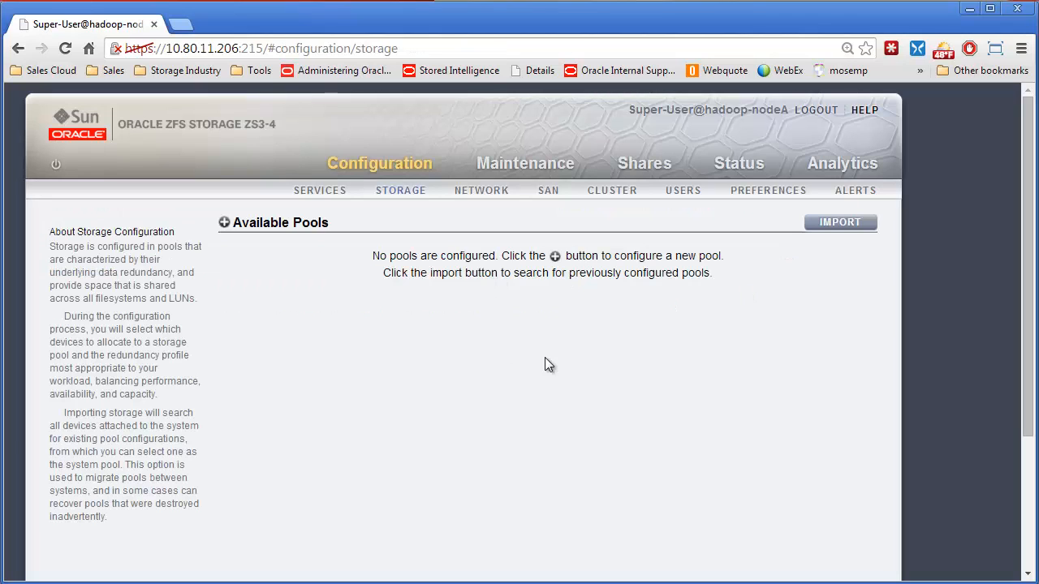
{"action": "mouse_move", "coordinate": [281, 262]}
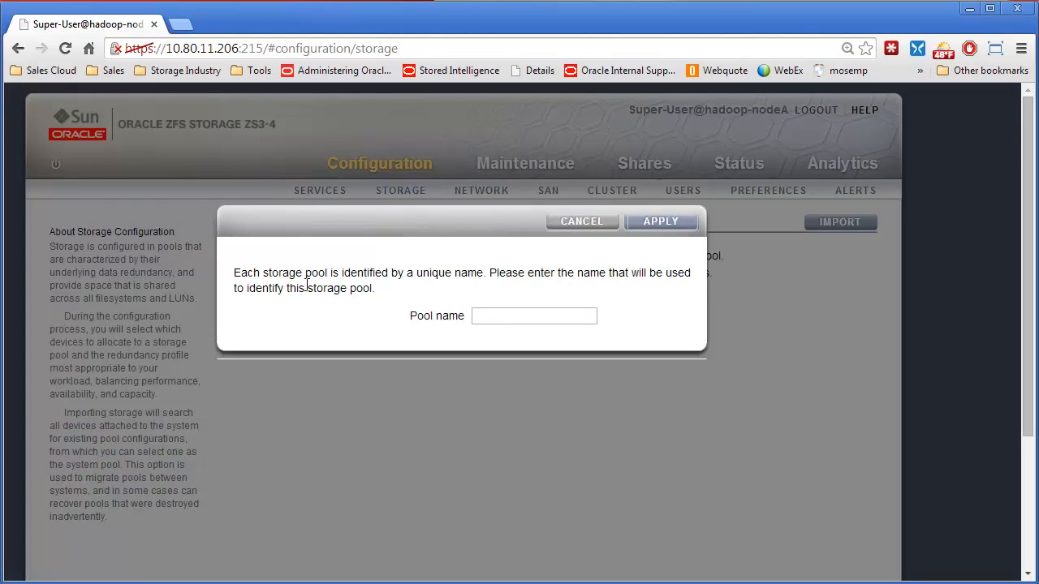
{"action": "left_click", "coordinate": [581, 221]}
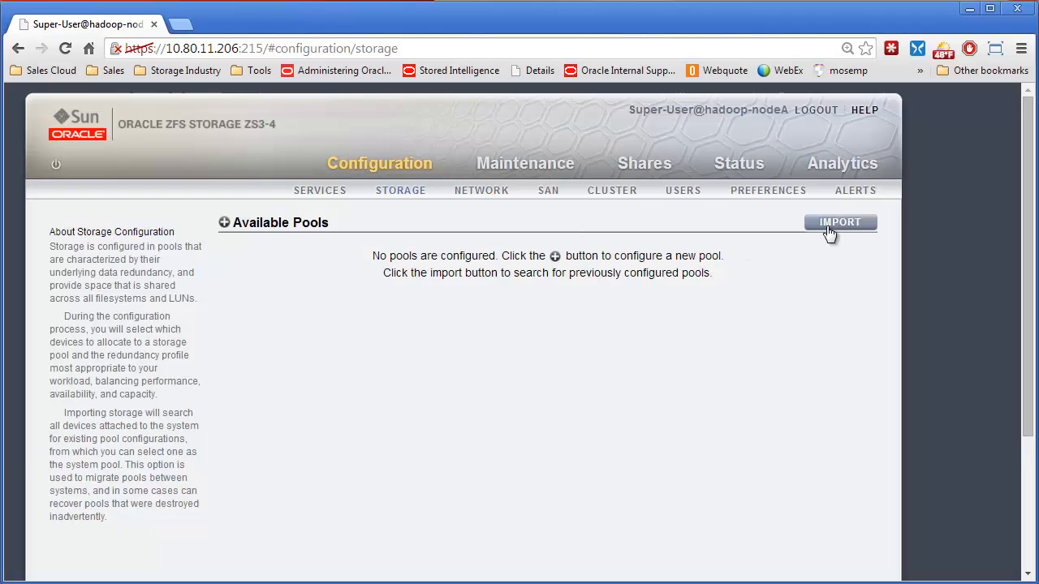
{"action": "mouse_move", "coordinate": [639, 297]}
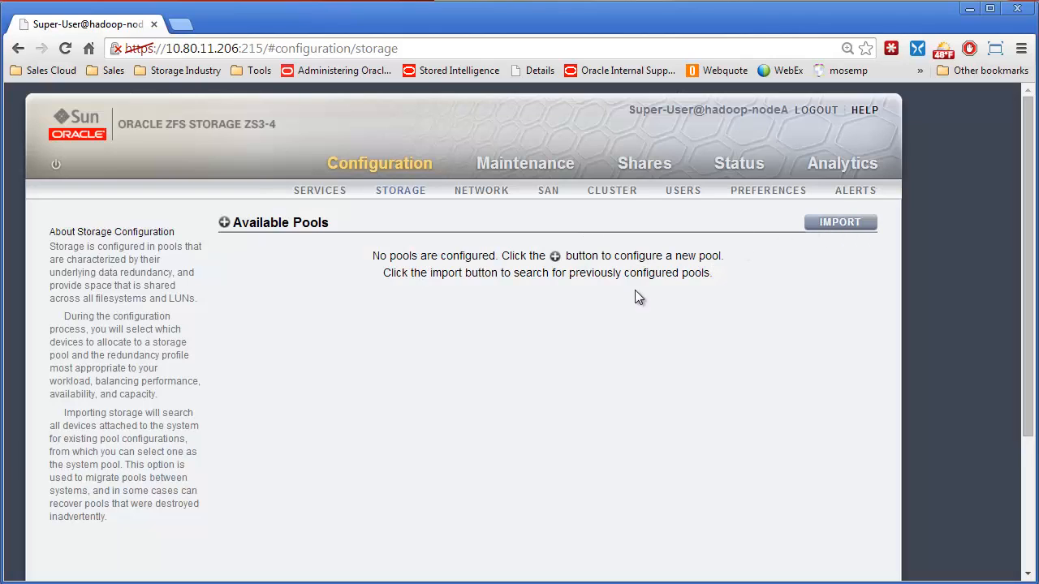
{"action": "mouse_move", "coordinate": [772, 391]}
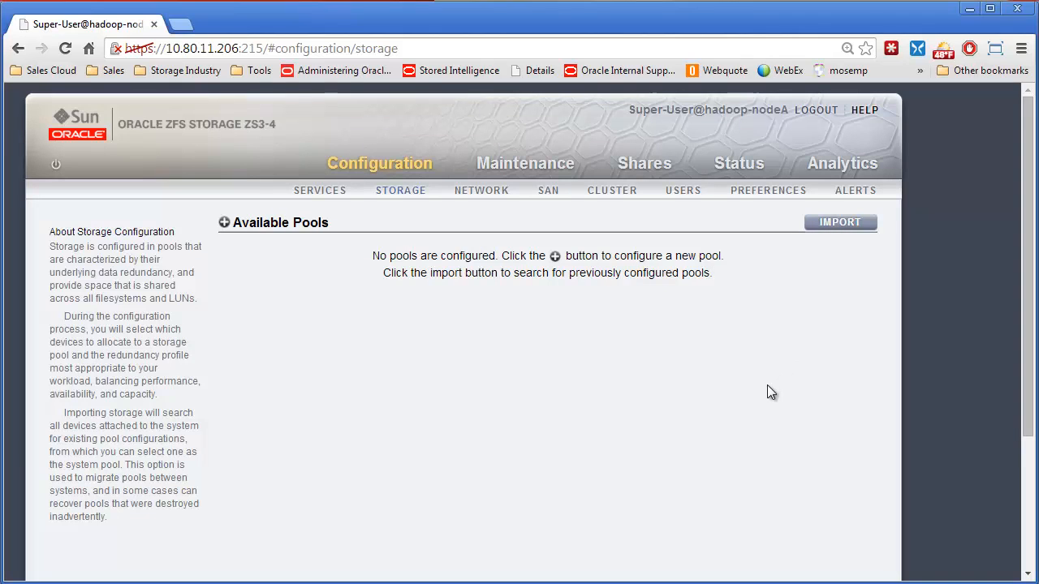
{"action": "mouse_move", "coordinate": [719, 386]}
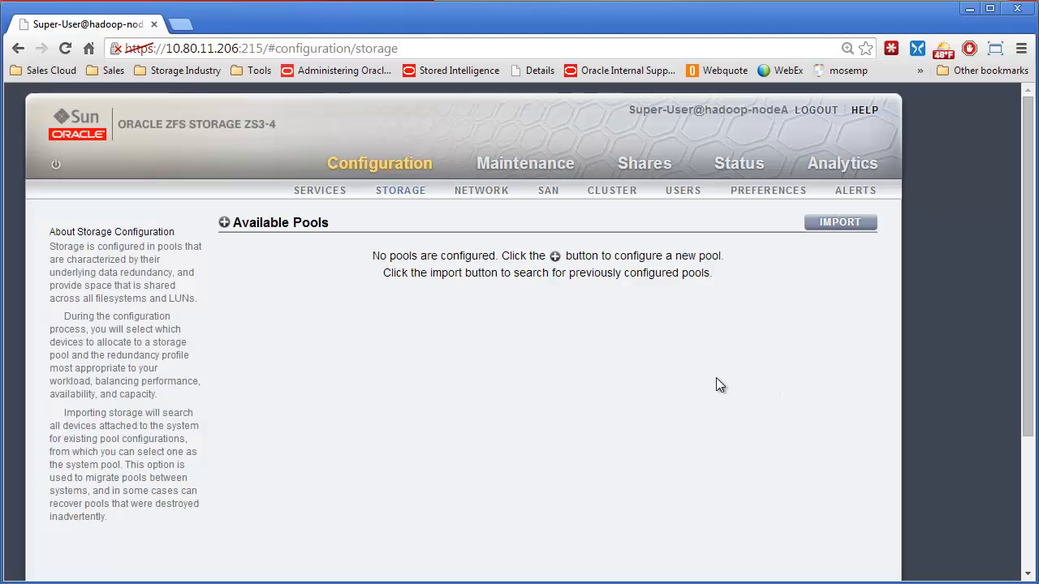
{"action": "mouse_move", "coordinate": [235, 197]}
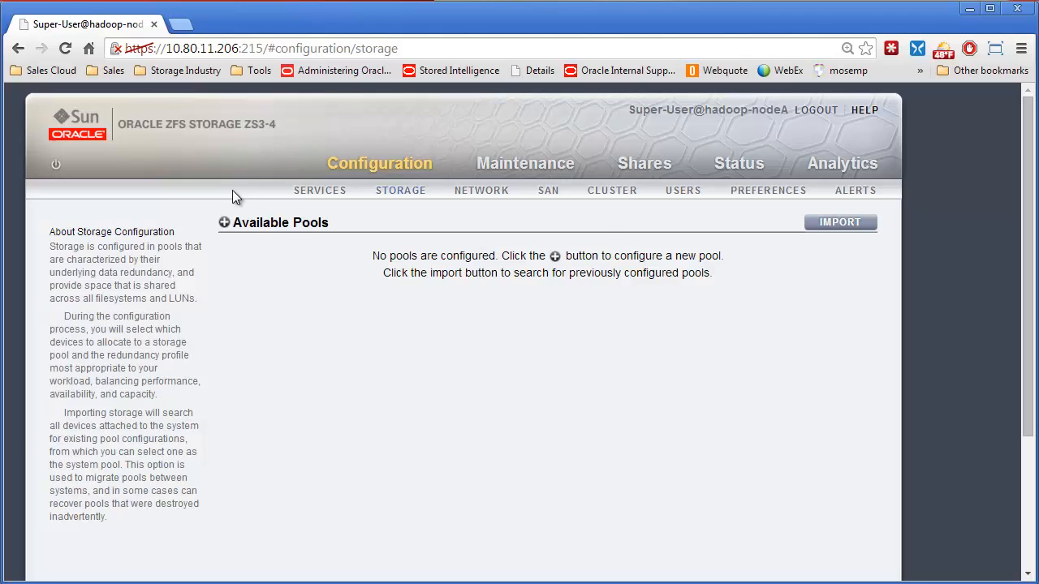
{"action": "mouse_move", "coordinate": [474, 253]}
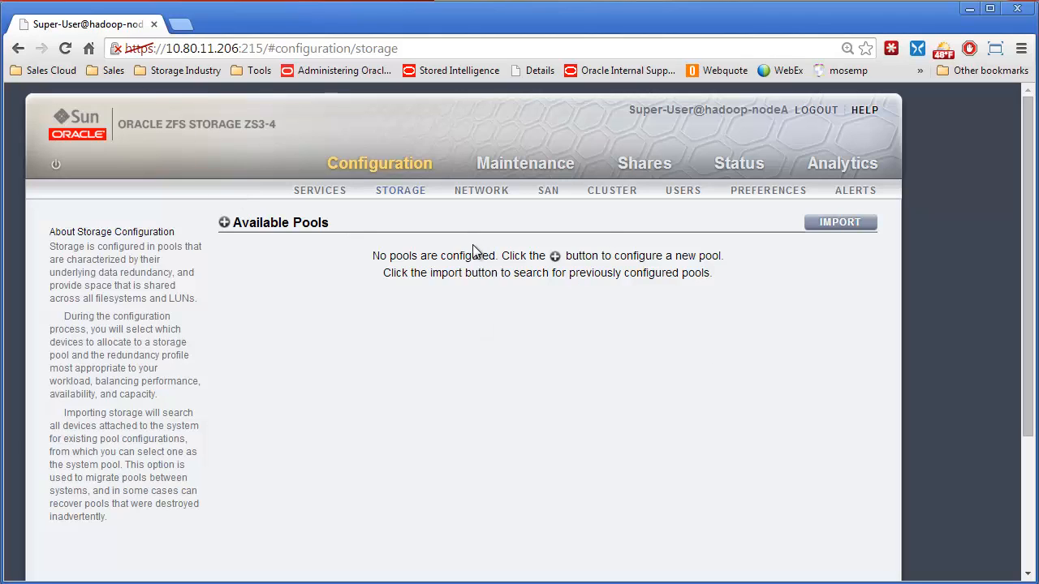
{"action": "mouse_move", "coordinate": [841, 223]}
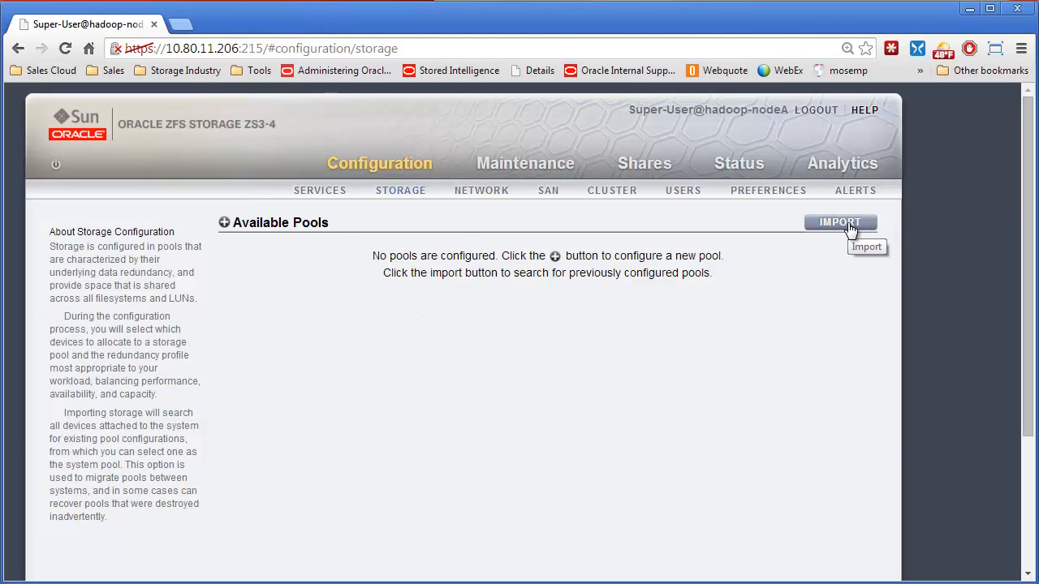
- Import: scan attached storage, then import the discovered olympic pool
{"action": "left_click", "coordinate": [840, 223]}
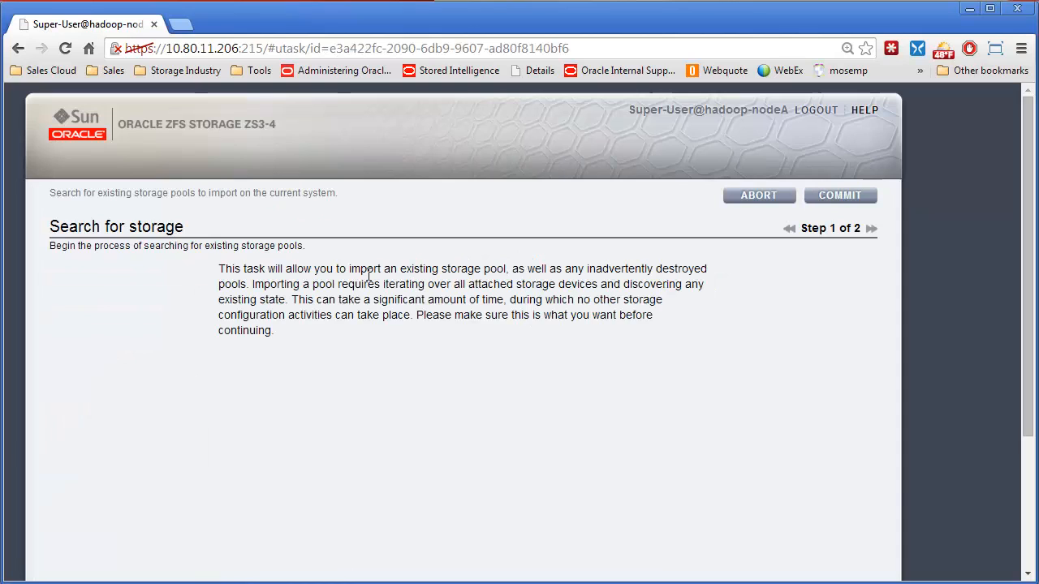
{"action": "mouse_move", "coordinate": [832, 198]}
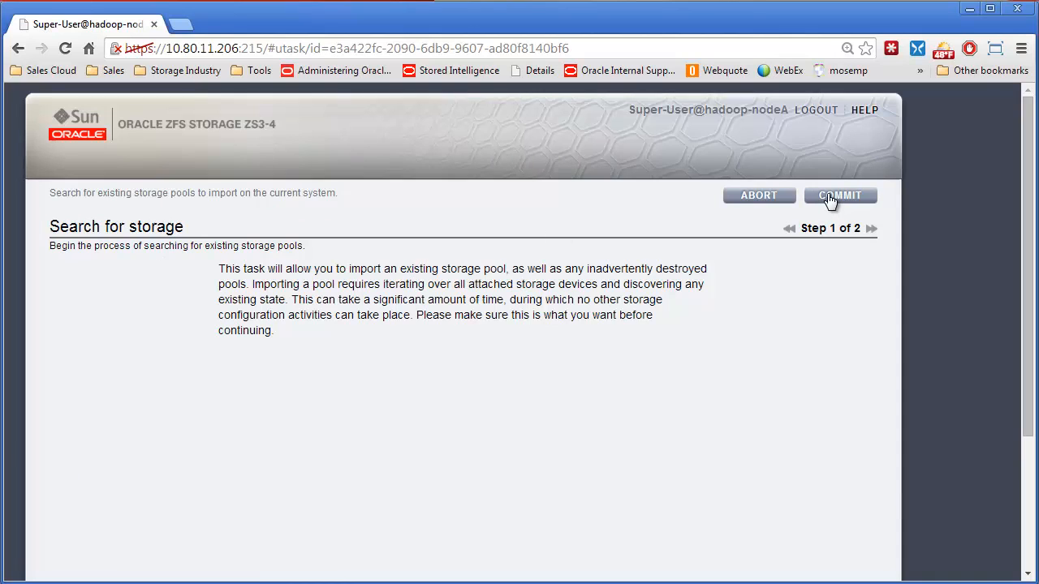
{"action": "left_click", "coordinate": [840, 194]}
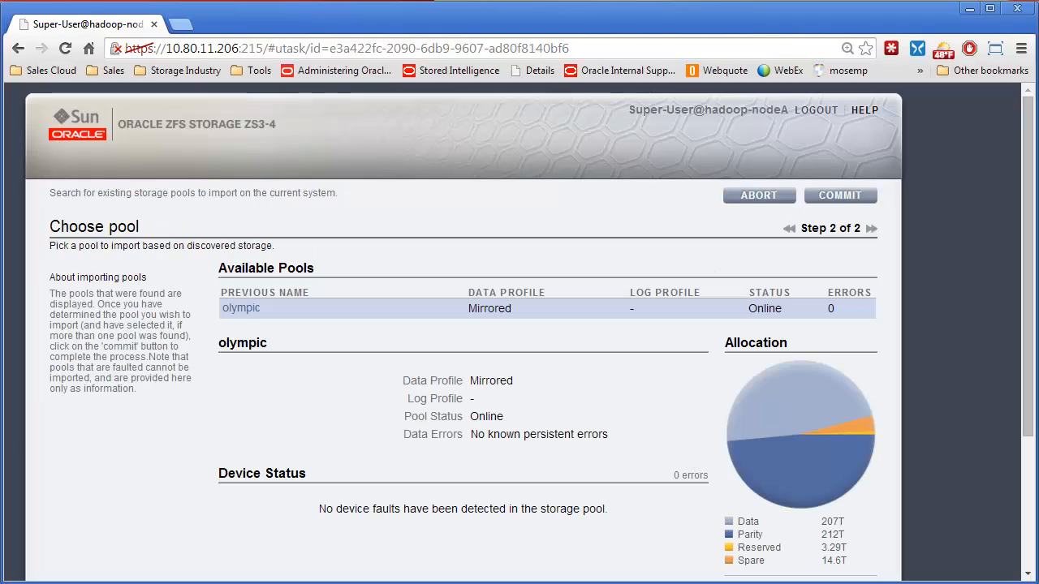
{"action": "mouse_move", "coordinate": [575, 353]}
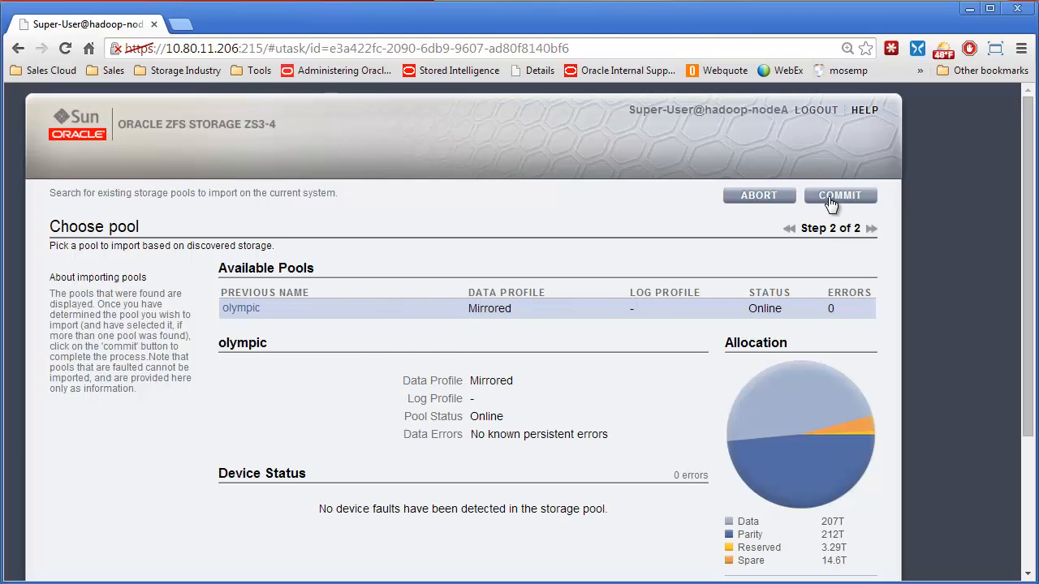
{"action": "left_click", "coordinate": [840, 195]}
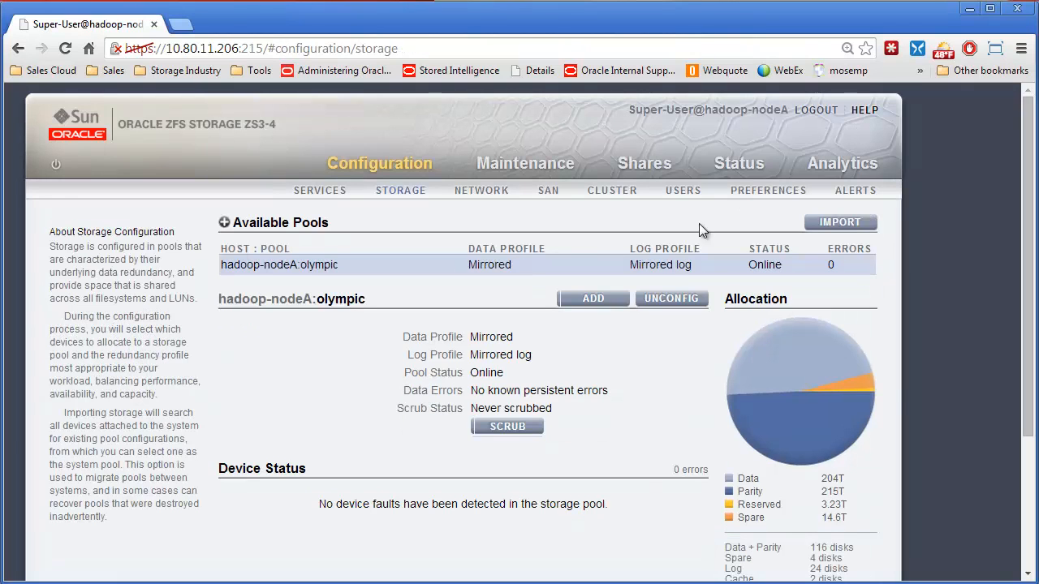
{"action": "mouse_move", "coordinate": [695, 182]}
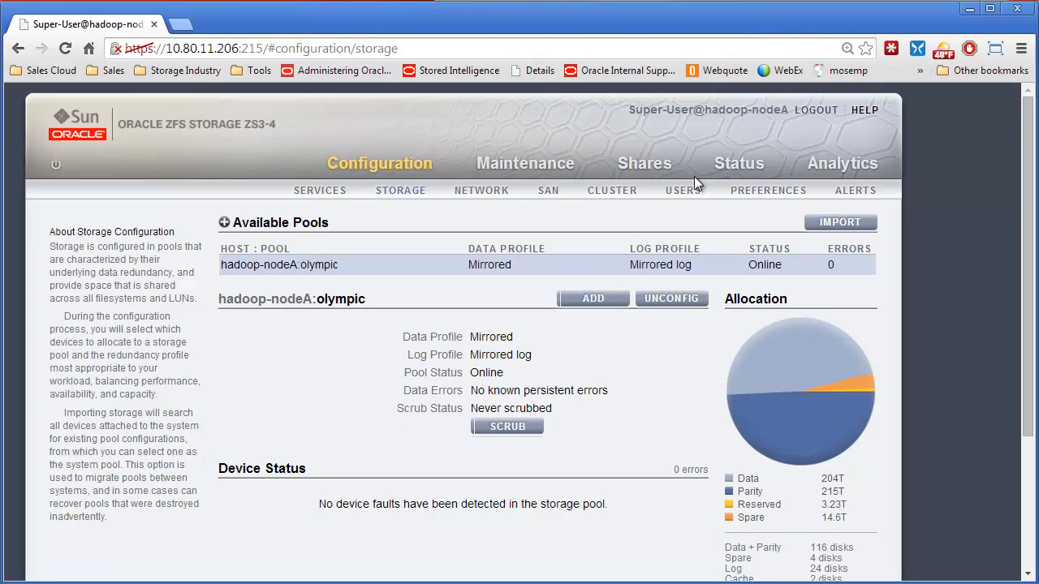
- Open Shares to confirm the VMware/datastore1 filesystem is listed
{"action": "left_click", "coordinate": [644, 163]}
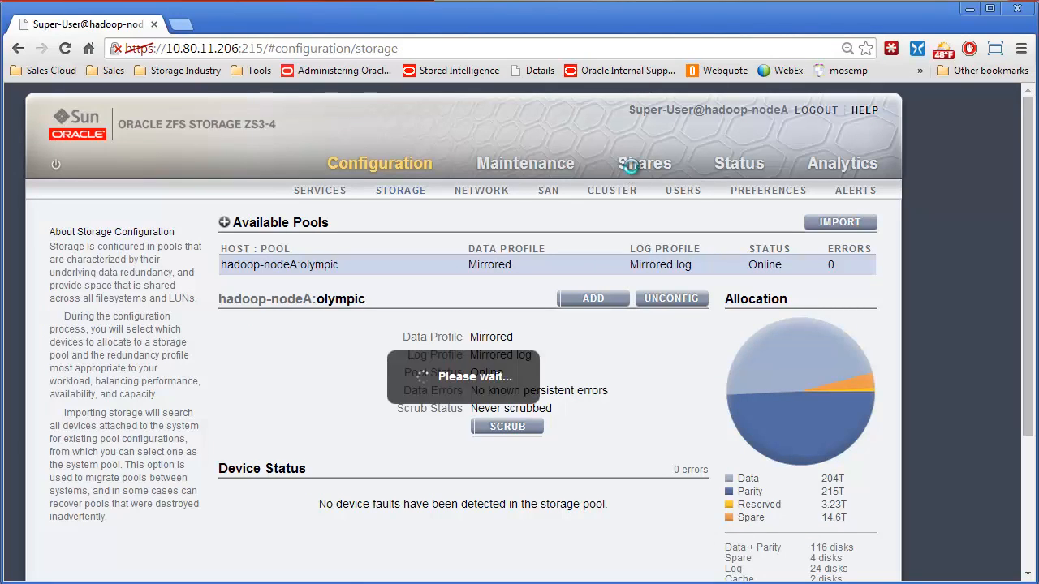
{"action": "left_click", "coordinate": [644, 163]}
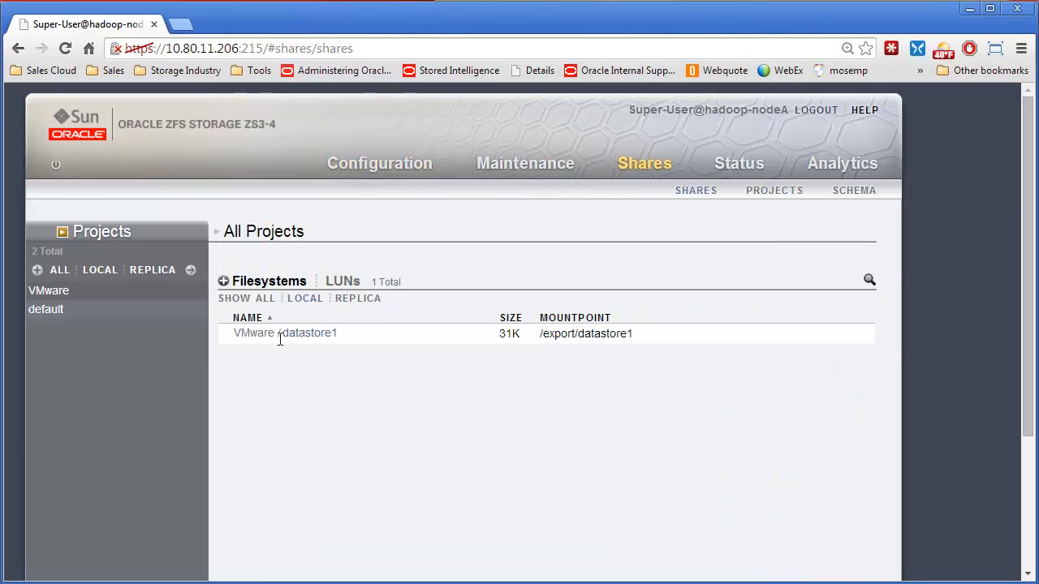
{"action": "mouse_move", "coordinate": [292, 349]}
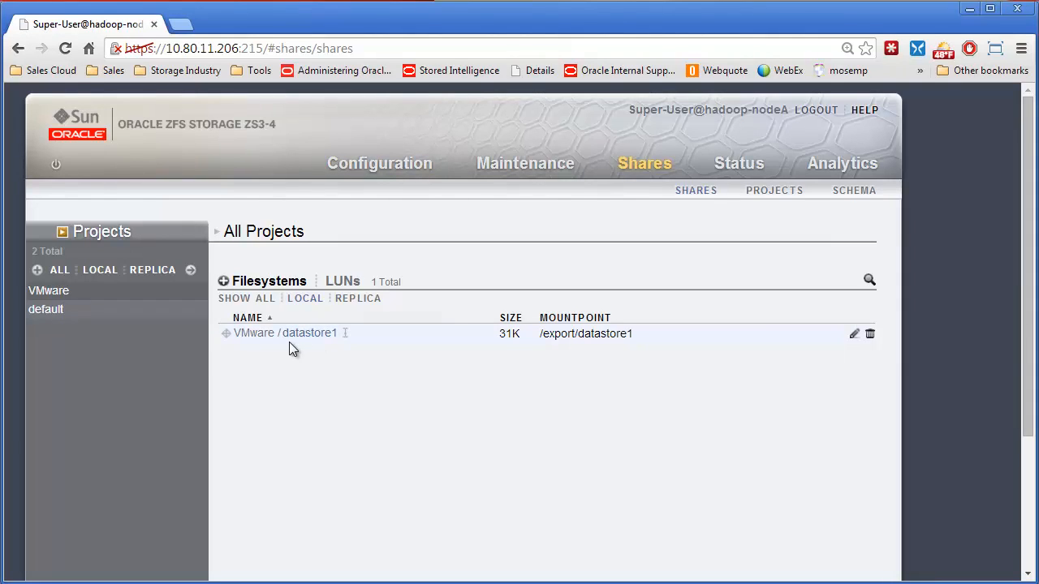
{"action": "mouse_move", "coordinate": [529, 209]}
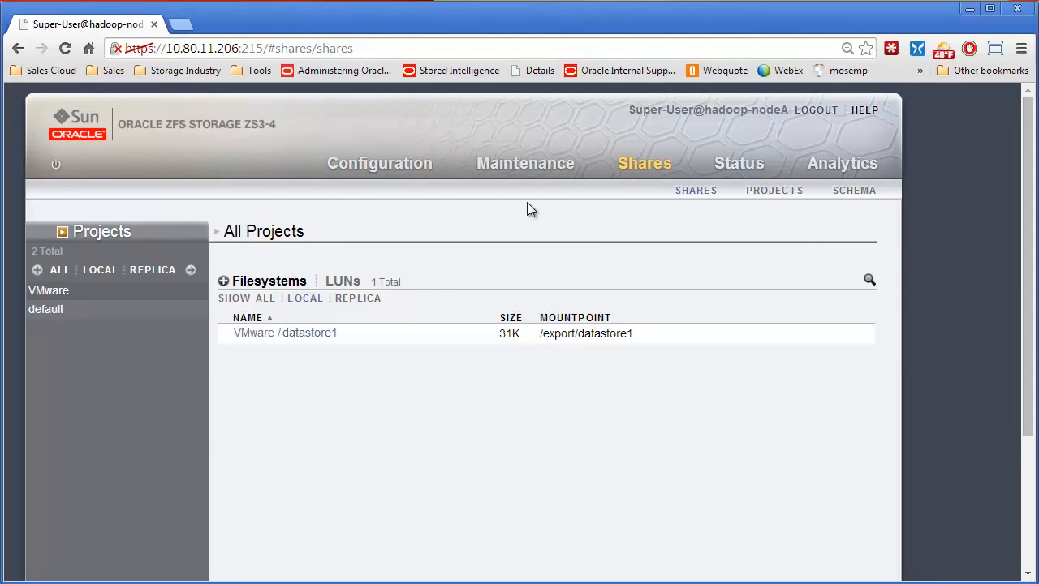
{"action": "mouse_move", "coordinate": [667, 172]}
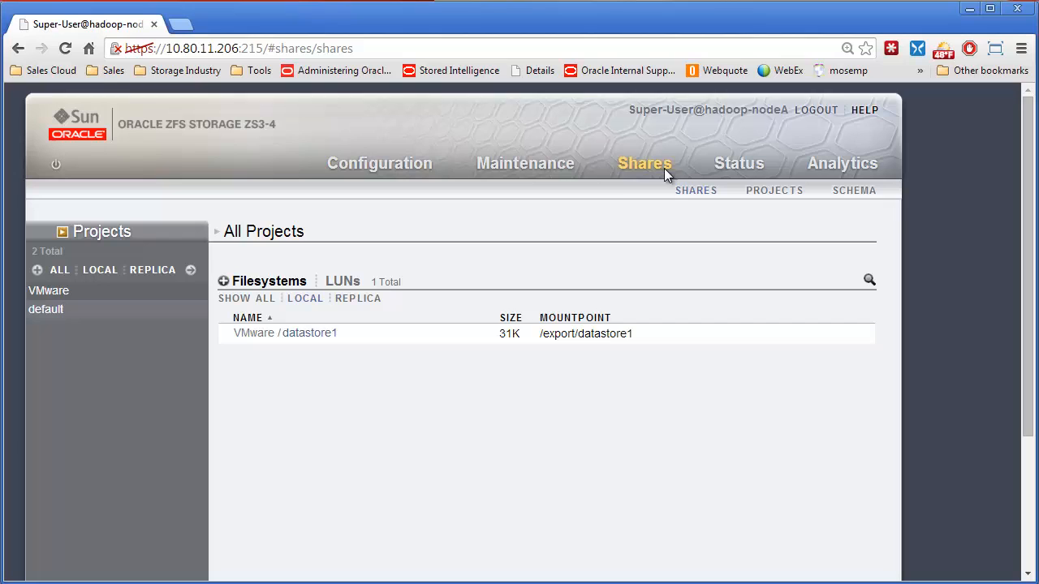
- Open the Configuration services page showing NFS and iSCSI online
{"action": "left_click", "coordinate": [378, 163]}
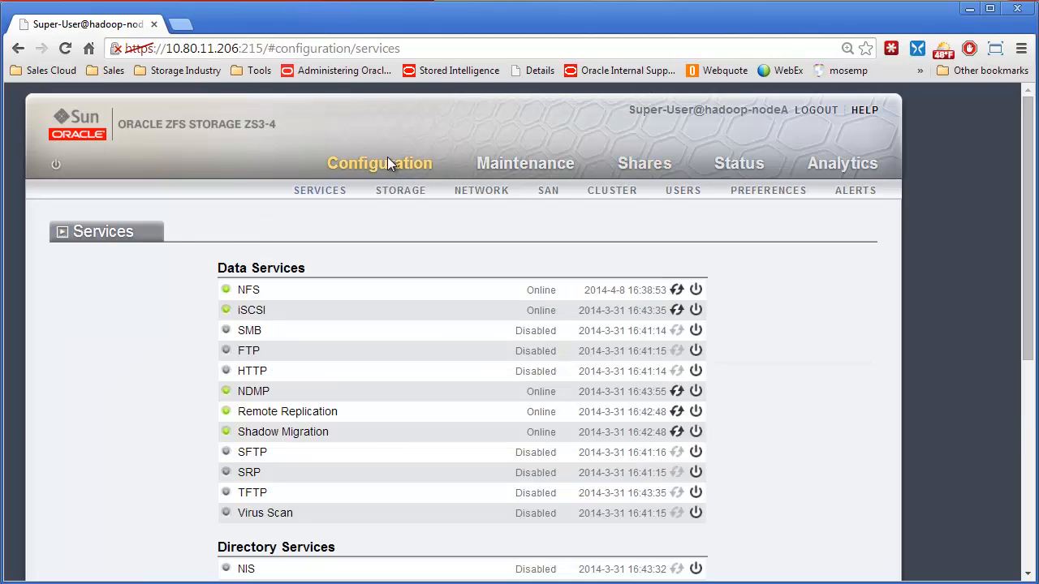
{"action": "mouse_move", "coordinate": [495, 208]}
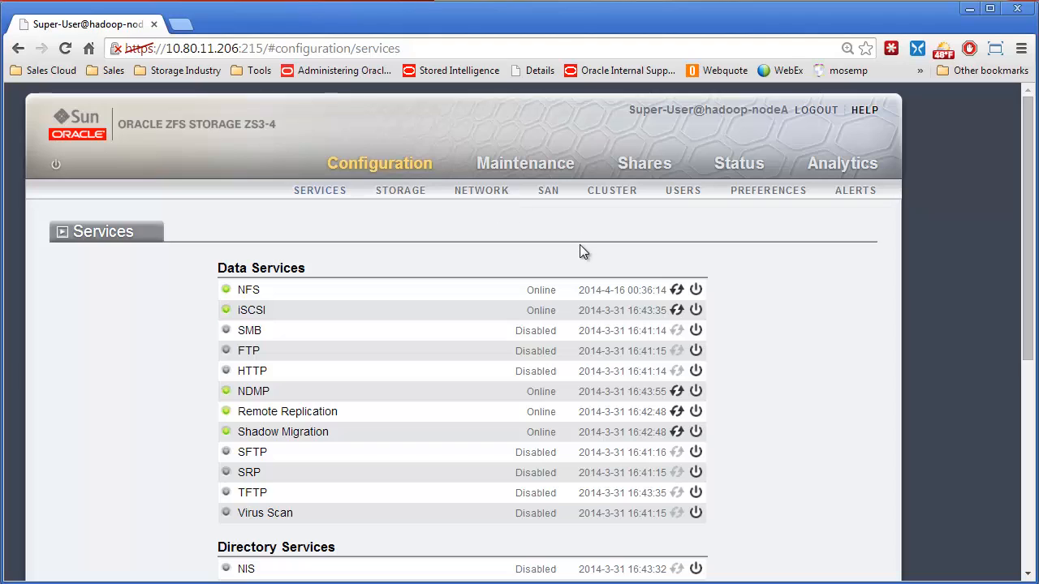
{"action": "mouse_move", "coordinate": [635, 234]}
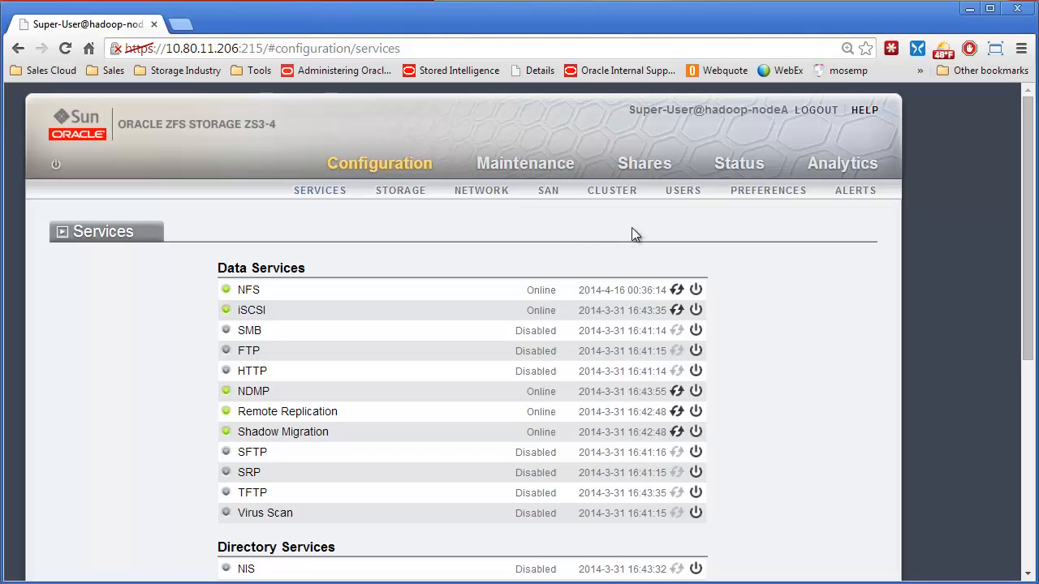
{"action": "mouse_move", "coordinate": [868, 542]}
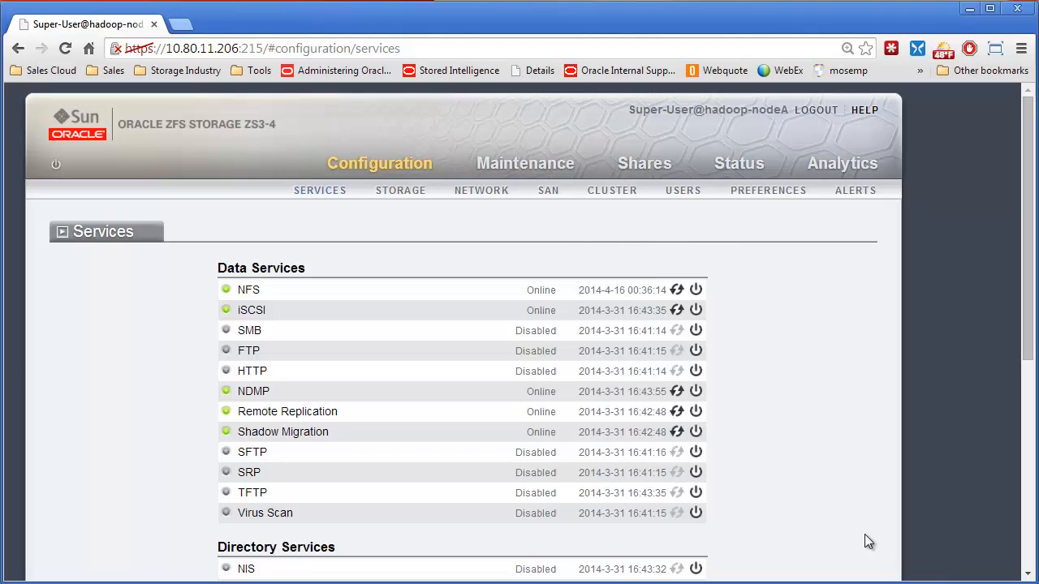